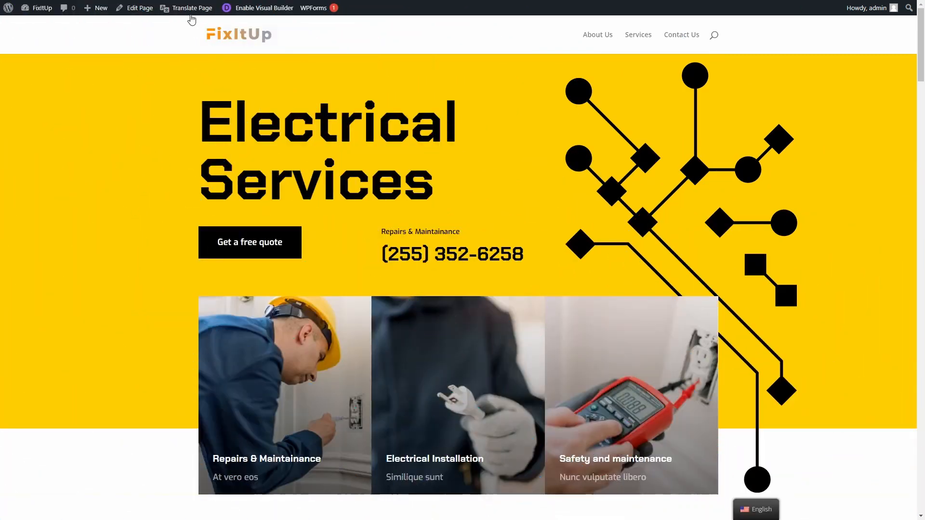
Step: Open the home page in the visual translation editor with Spanish as the target language
click(191, 7)
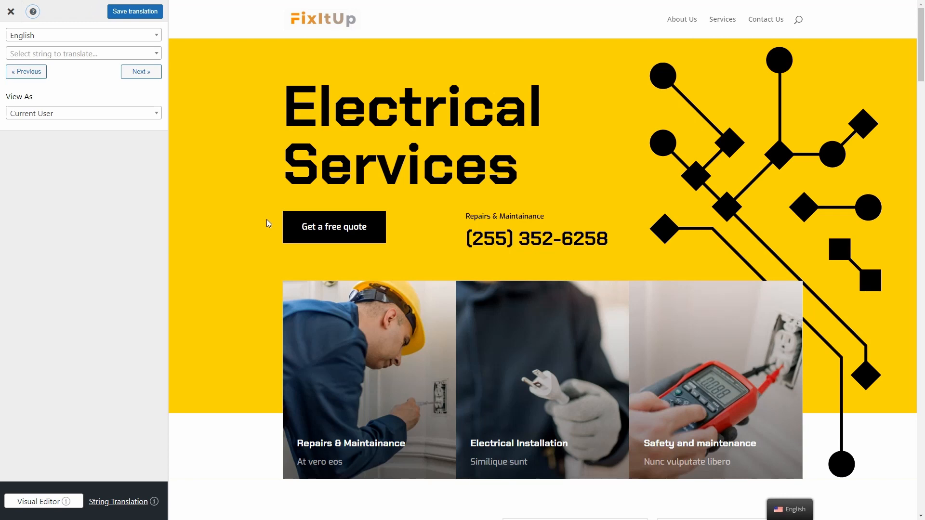
click(83, 34)
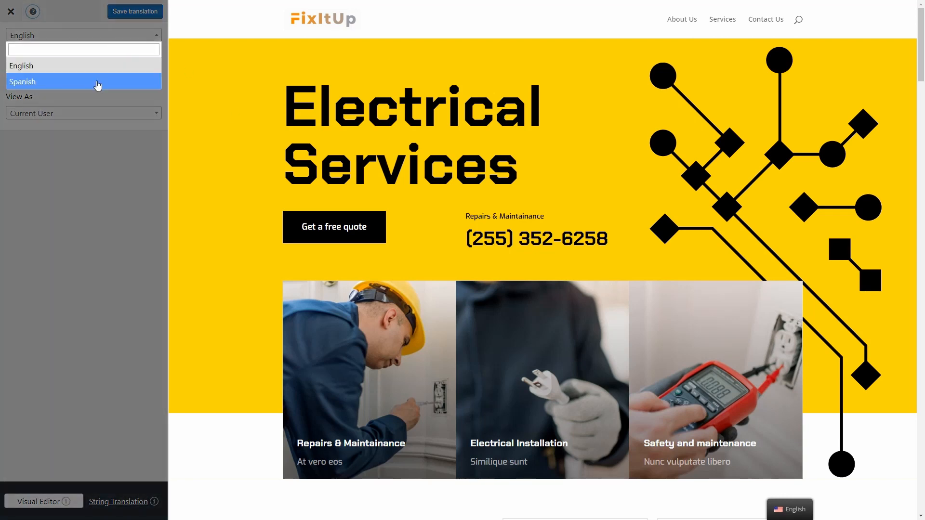
click(81, 81)
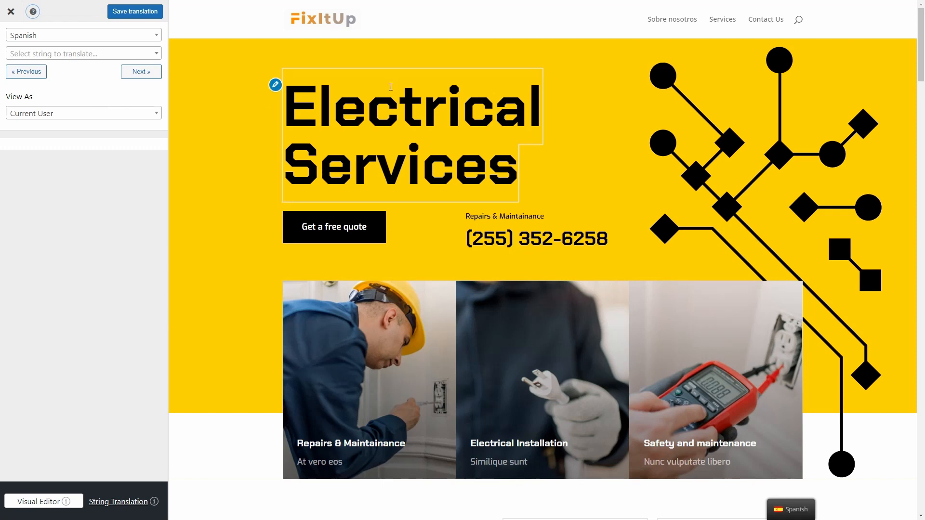
Step: Save 'Servicios electricos' as the Spanish Electrical Services heading, then return the preview to English
click(274, 85)
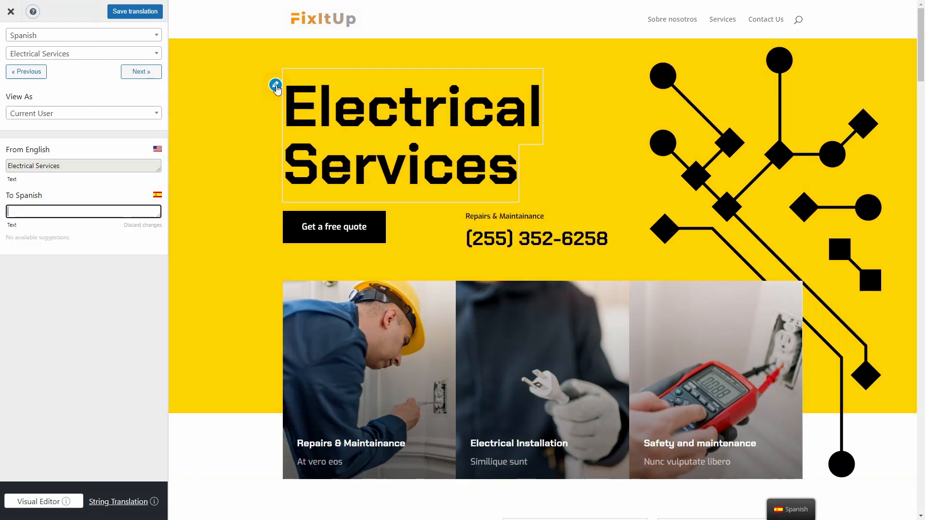
mouse_move(269, 100)
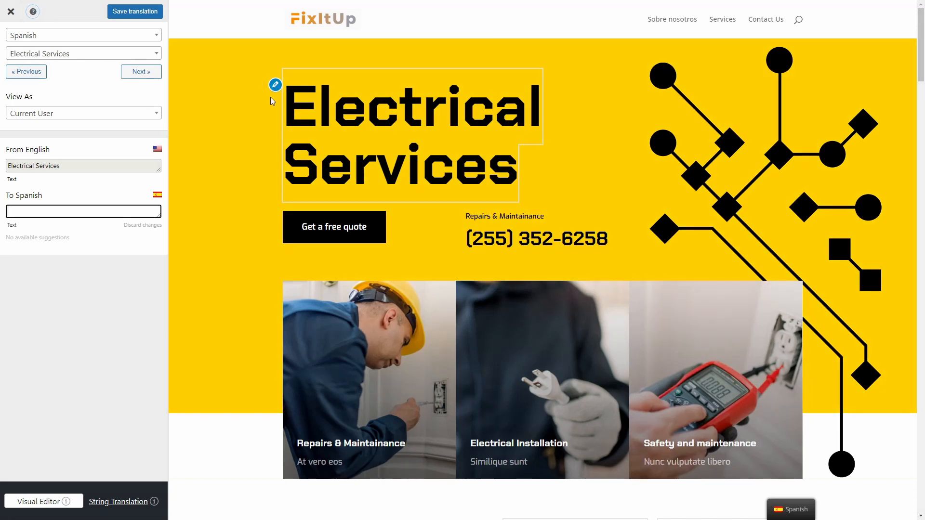
click(83, 211)
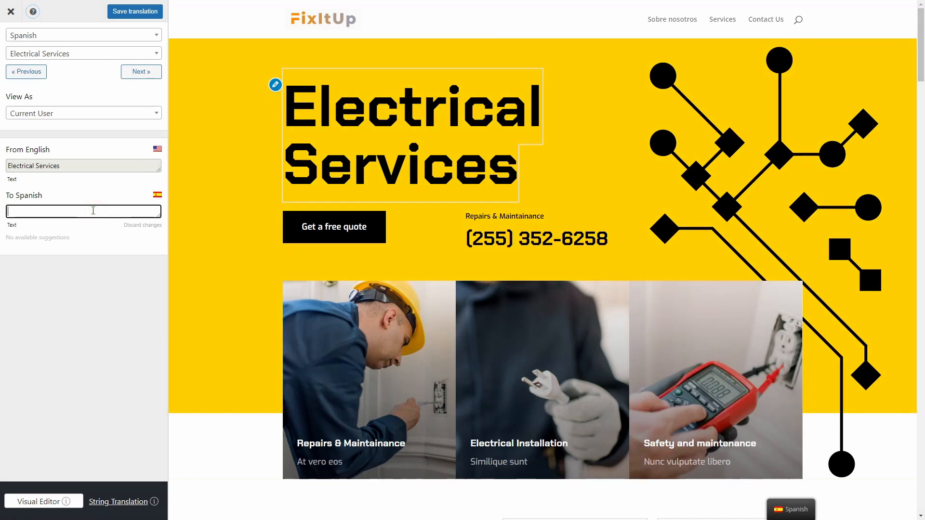
text(Servicios electricos)
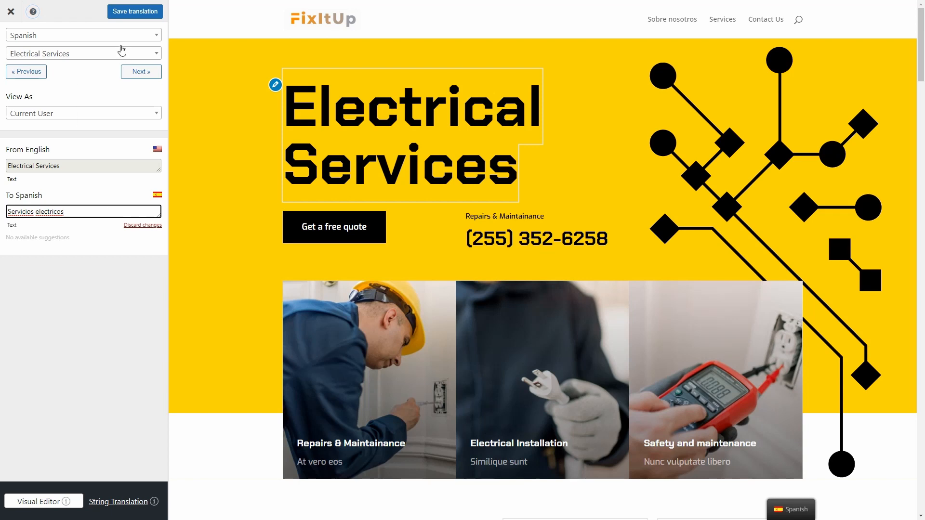
click(135, 12)
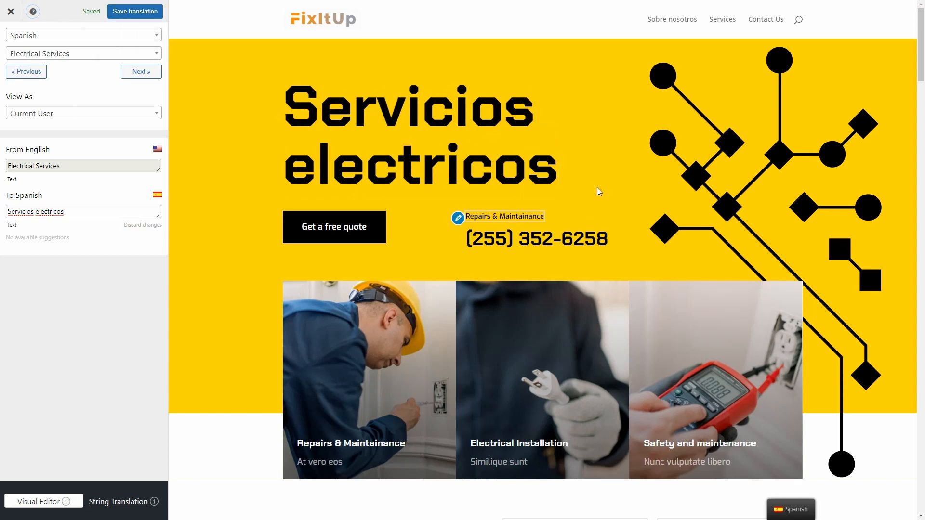
click(790, 509)
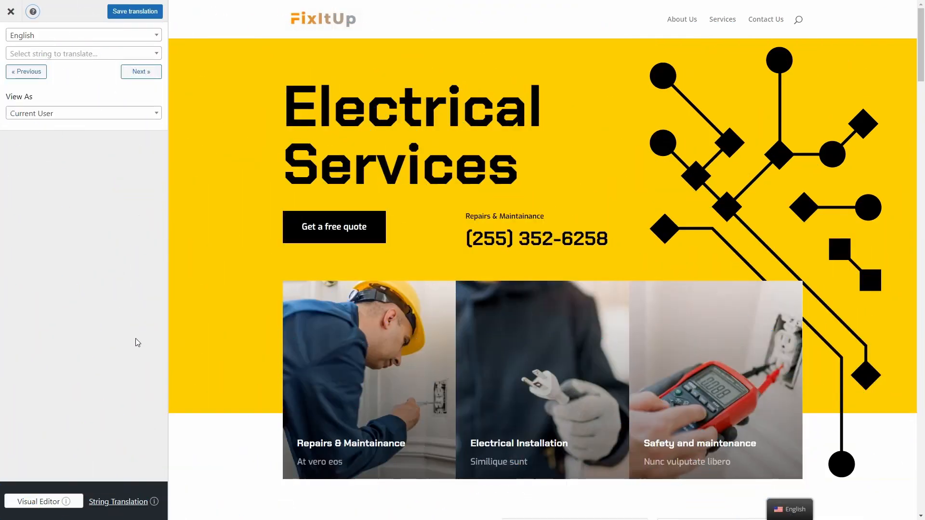
mouse_move(112, 360)
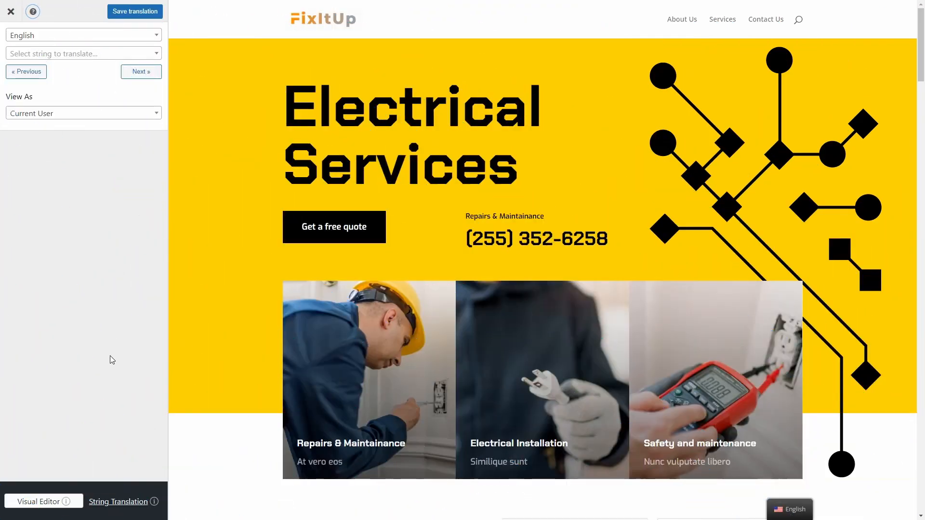
Step: Show the URL slugs string translation list, then go to the WordPress admin
click(117, 501)
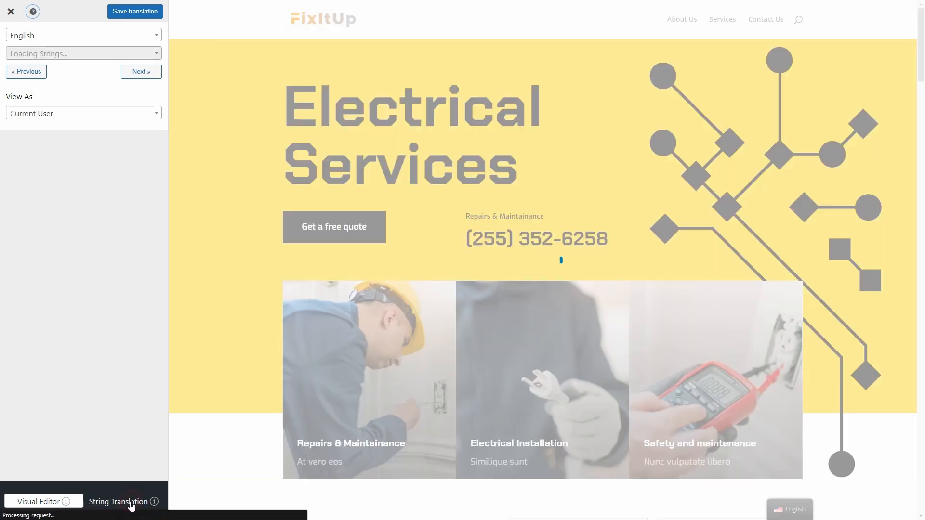
click(117, 501)
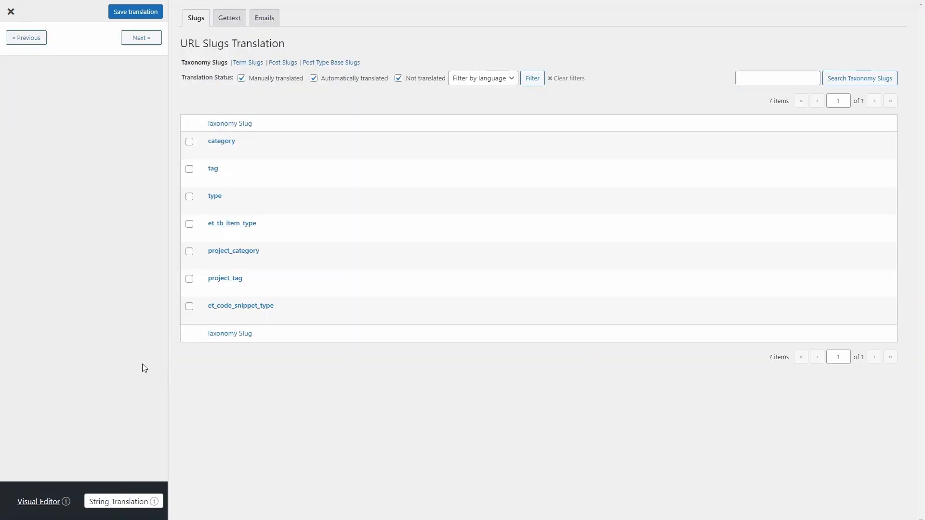
click(11, 12)
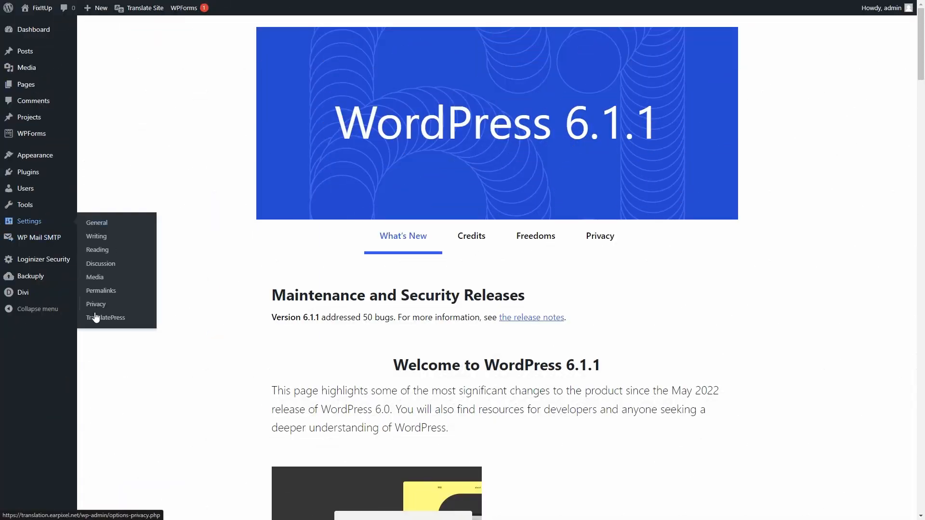
Step: Review the TranslatePress Addons settings tab, including the SEO Pack add-on
click(106, 318)
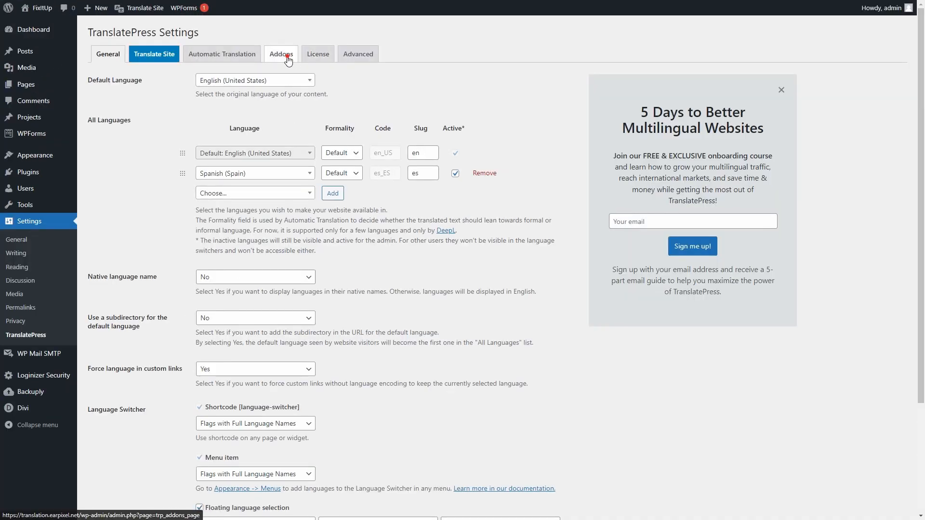
click(280, 54)
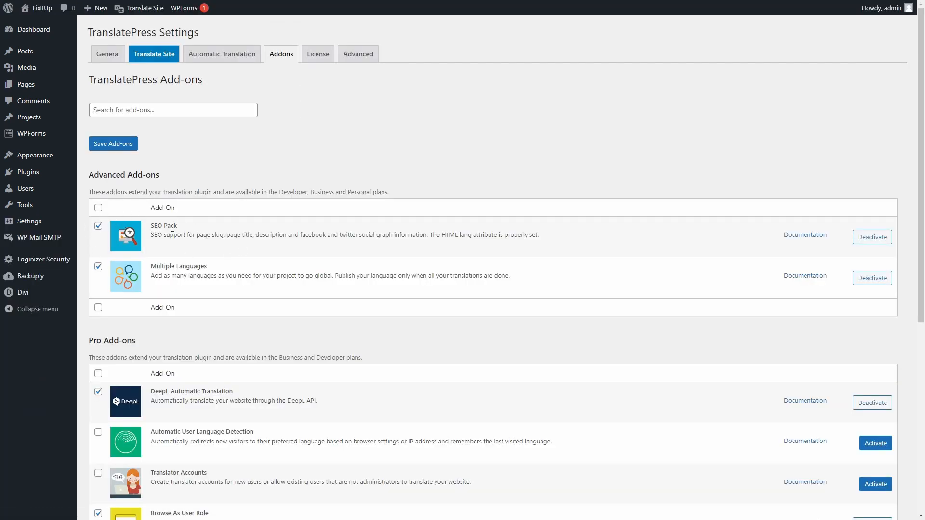
scroll(down, 3)
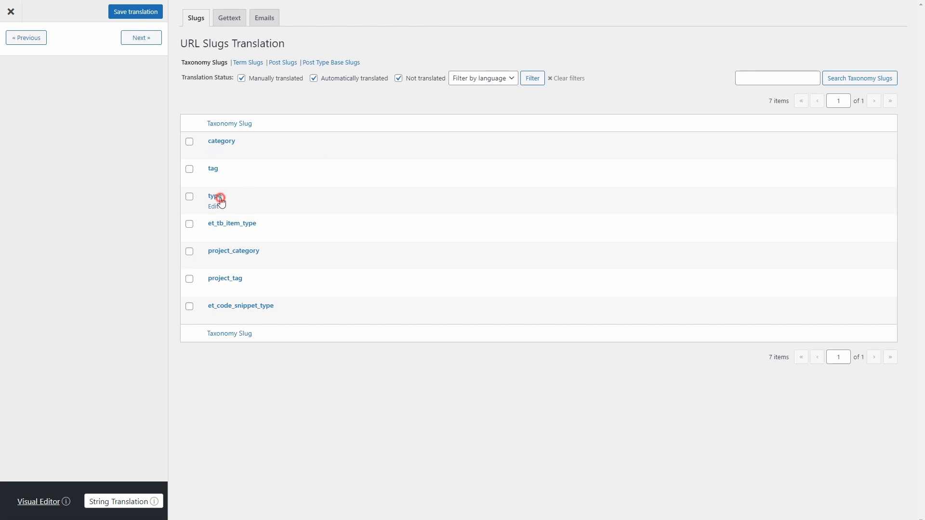
Step: Save 'escribe' as the Spanish translation of the type taxonomy slug
click(214, 206)
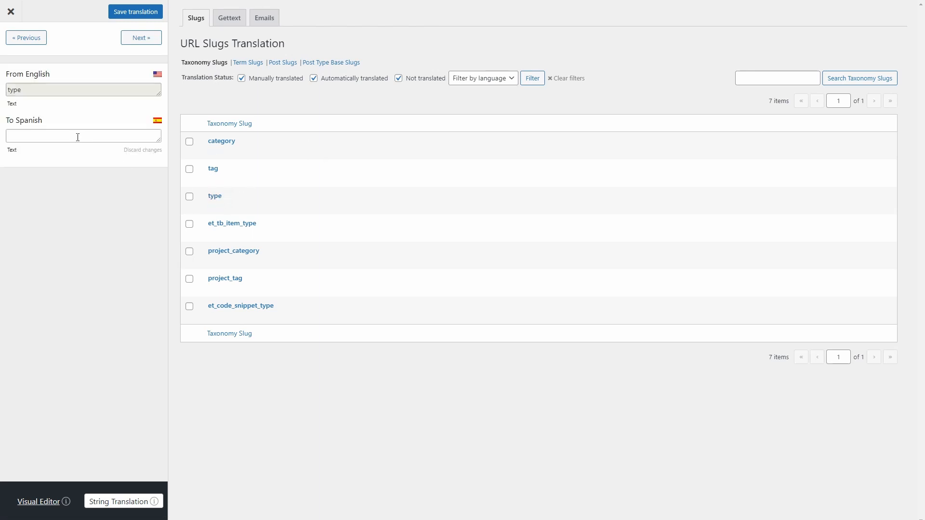
text(escribe)
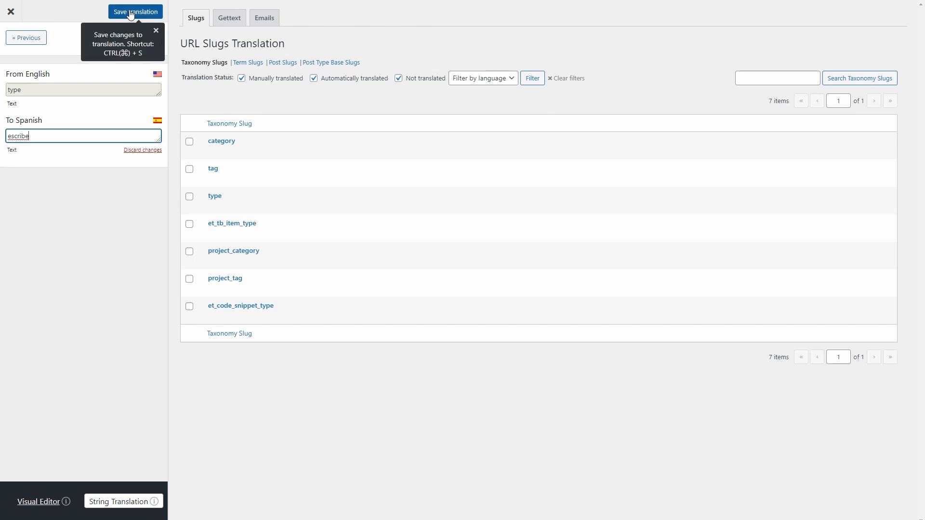
click(135, 12)
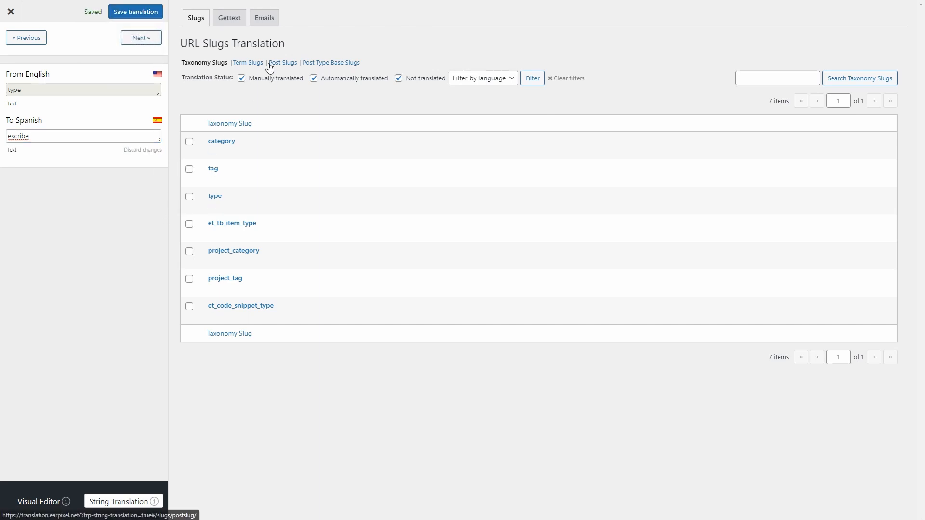
Step: Save 'sobre-nosotros' as the Spanish about-us post slug, then move to the Gettext strings
click(282, 62)
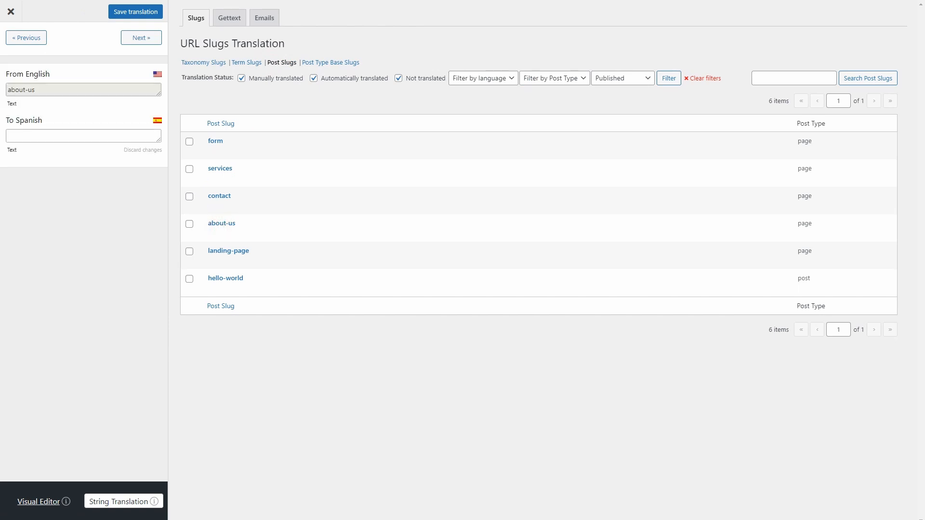
text(sobre-nosotros)
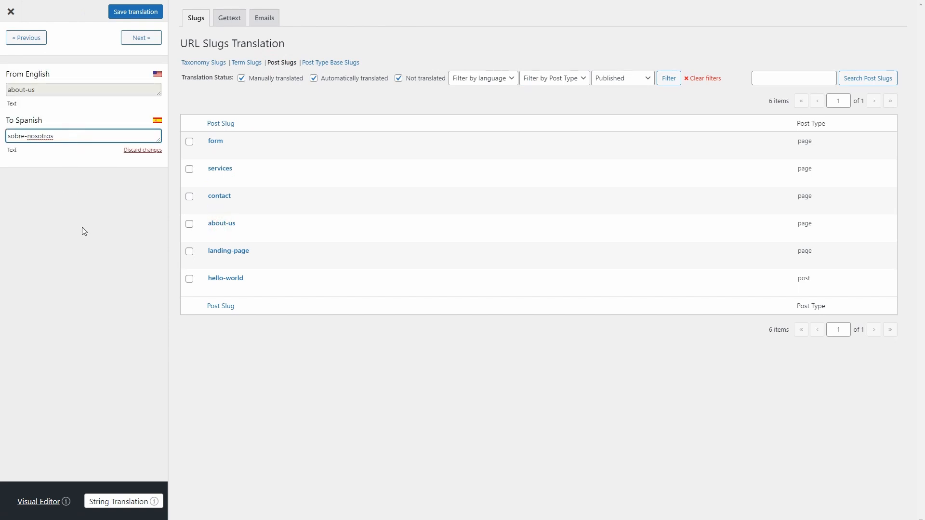
click(135, 12)
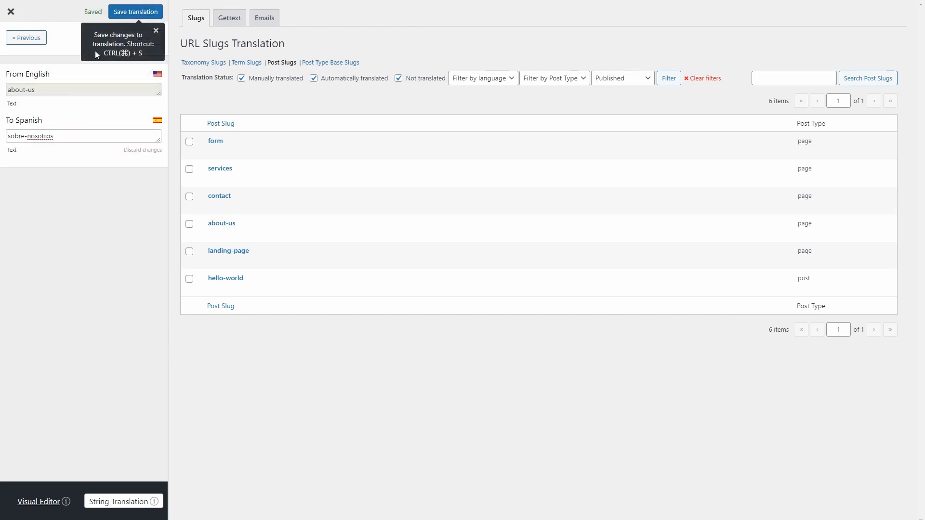
click(229, 17)
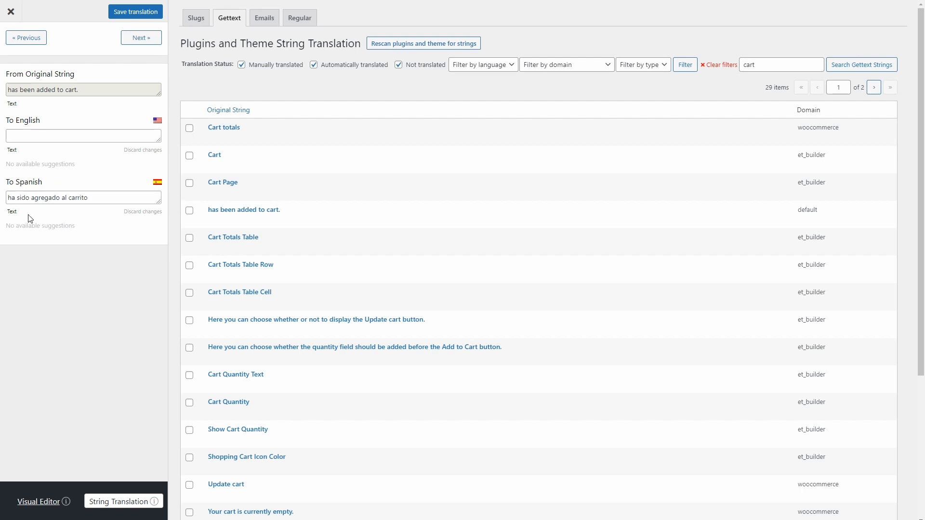
mouse_move(84, 219)
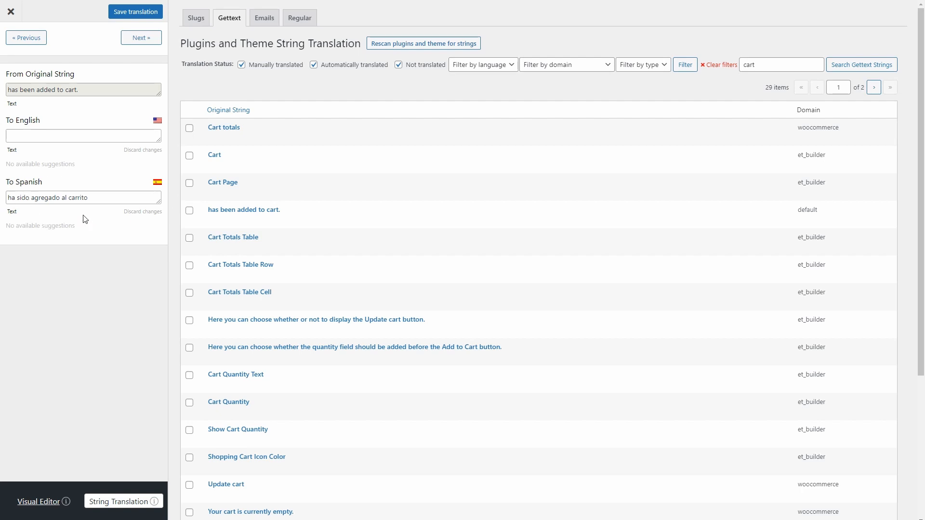
mouse_move(52, 237)
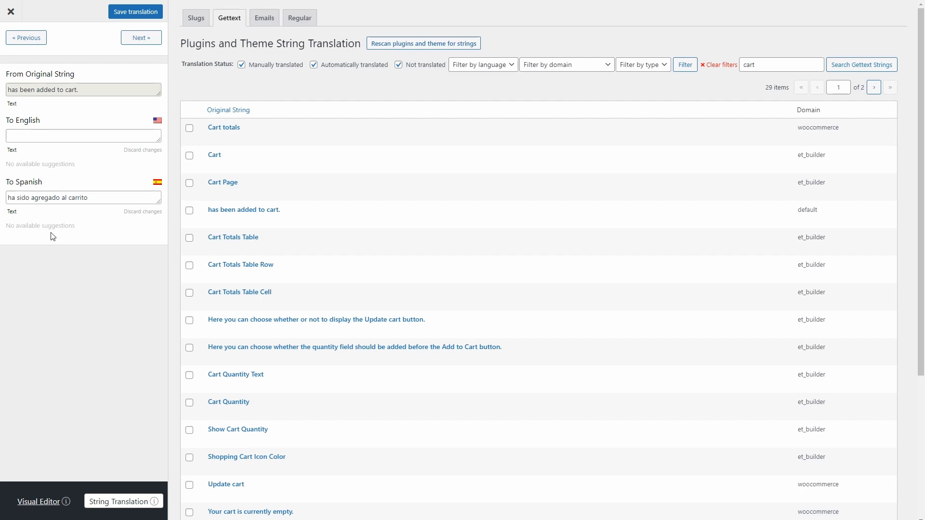
mouse_move(101, 228)
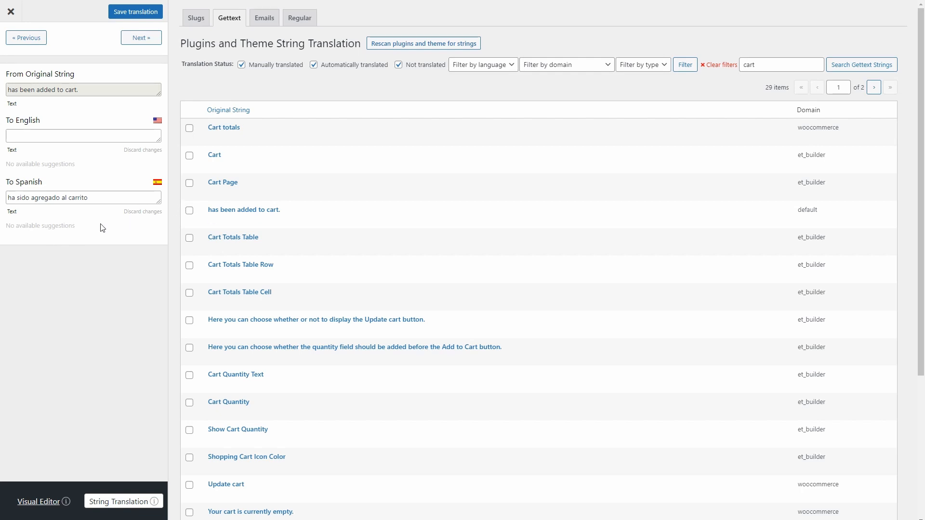
mouse_move(135, 12)
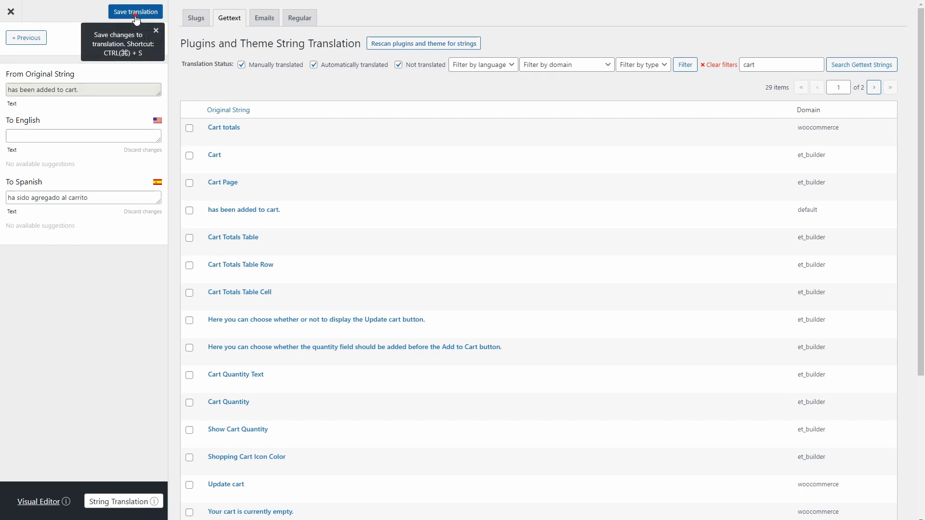
Step: Save 'ha sido agregado al carrito' as the Spanish 'has been added to cart.' translation
click(135, 12)
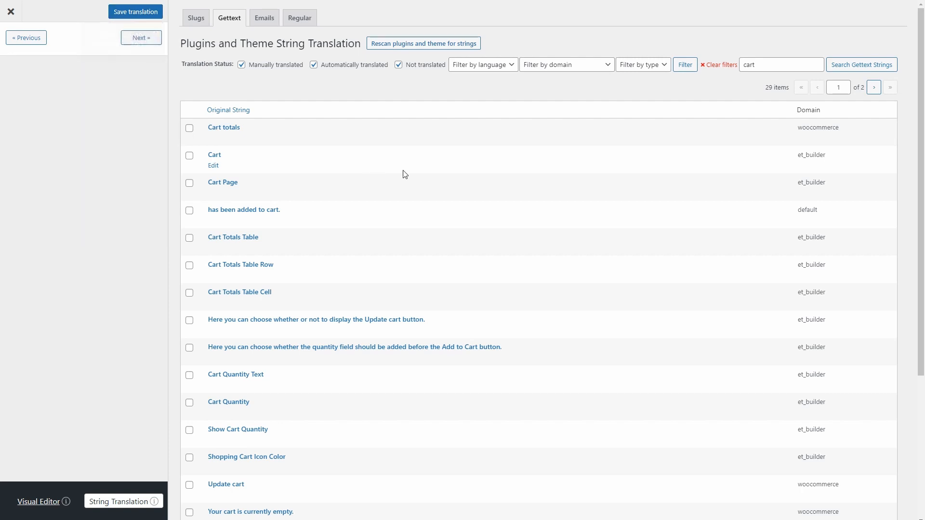
Step: Filter Gettext strings to the wpforms-lite domain, then show the Emails string list
click(565, 64)
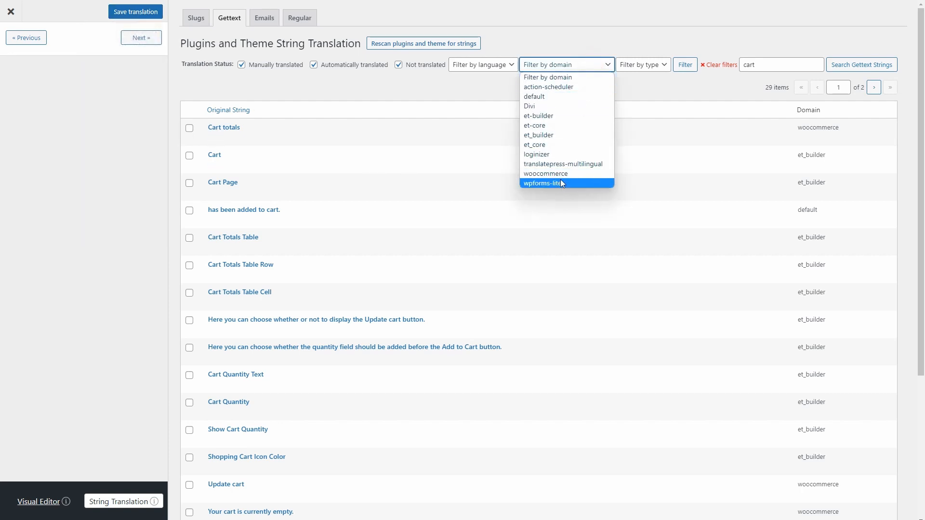
click(684, 65)
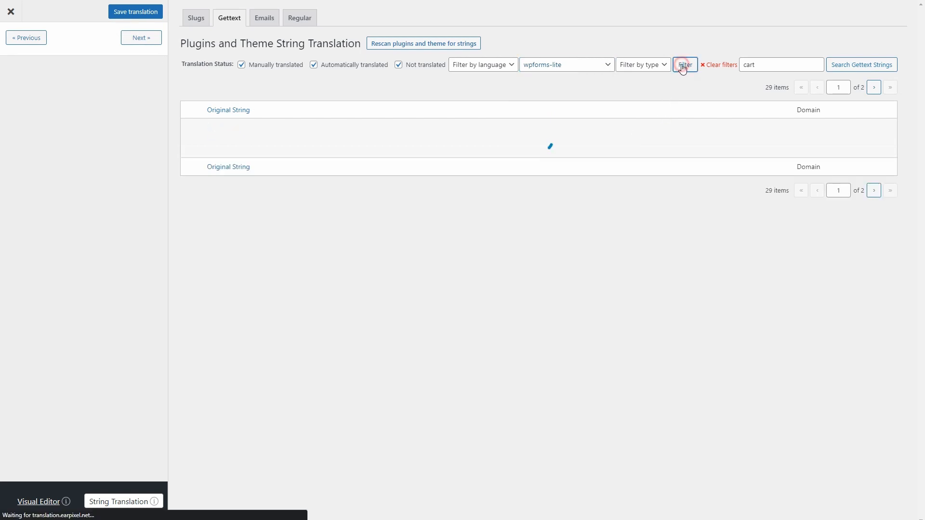
click(685, 64)
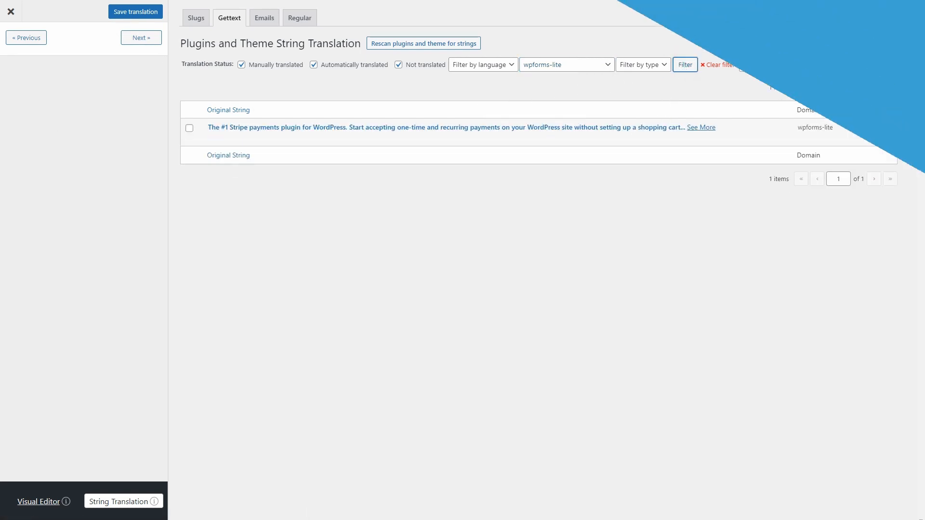
click(264, 17)
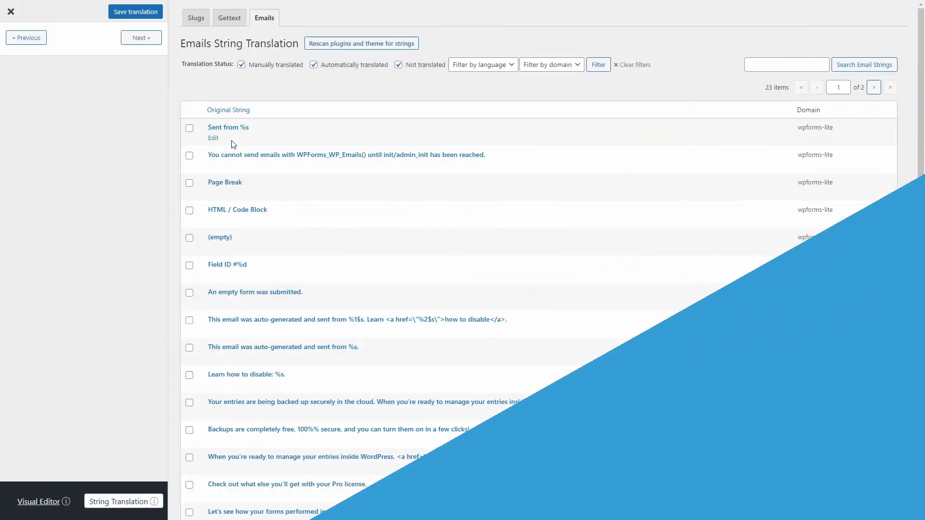
Step: Save 'Enviado desde %s' as the Spanish translation of the email string 'Sent from %s'
click(212, 138)
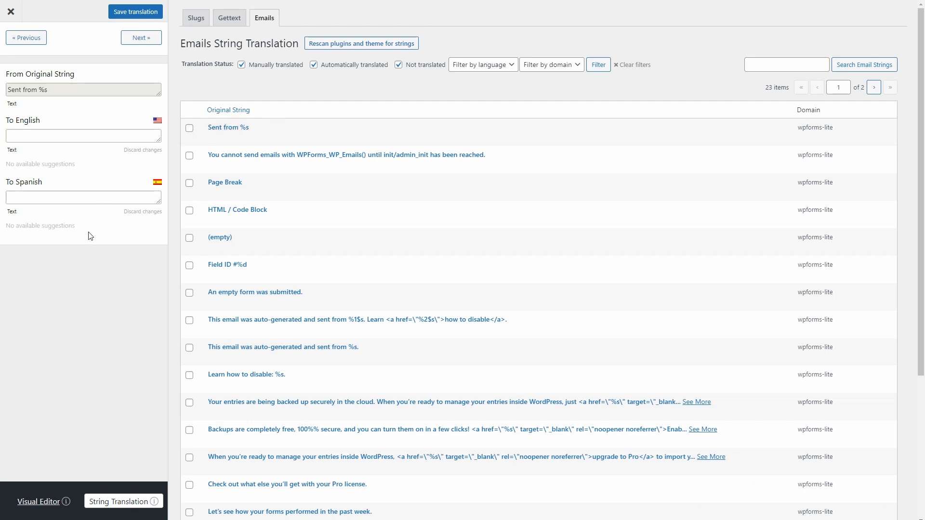
text(Enviado desde)
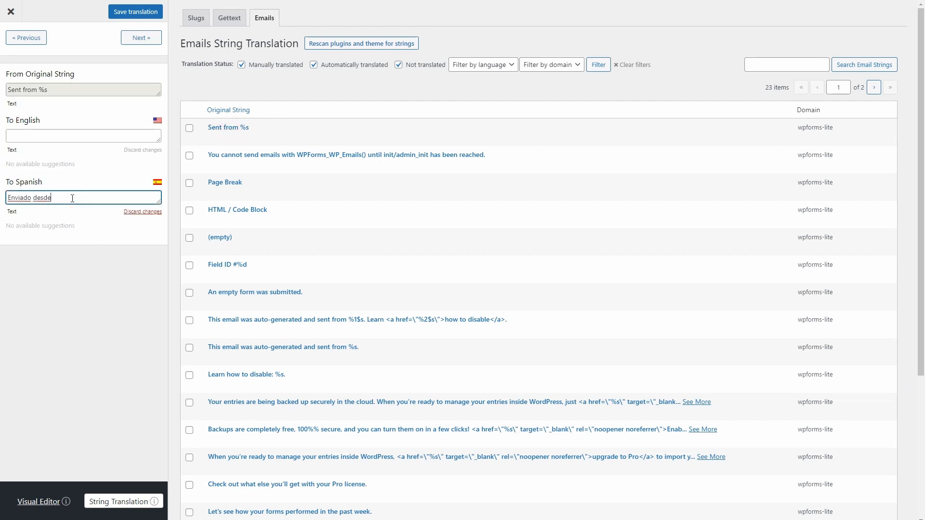
text(%s)
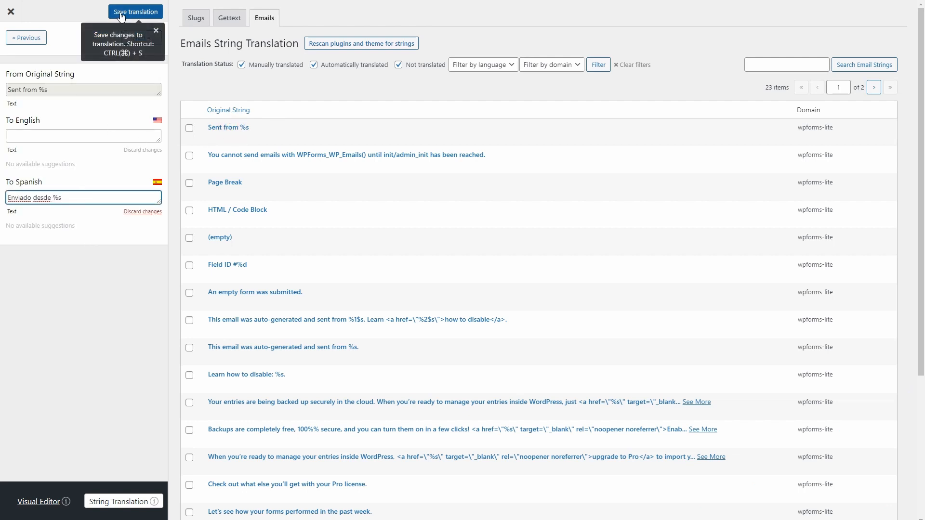
click(135, 11)
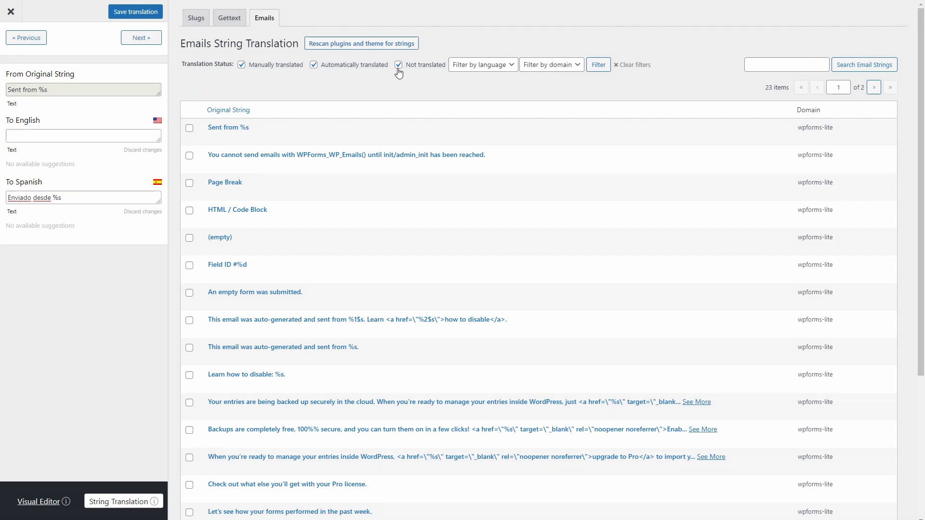
Step: Filter email strings to manually translated only, then leave the editor for the admin
click(314, 64)
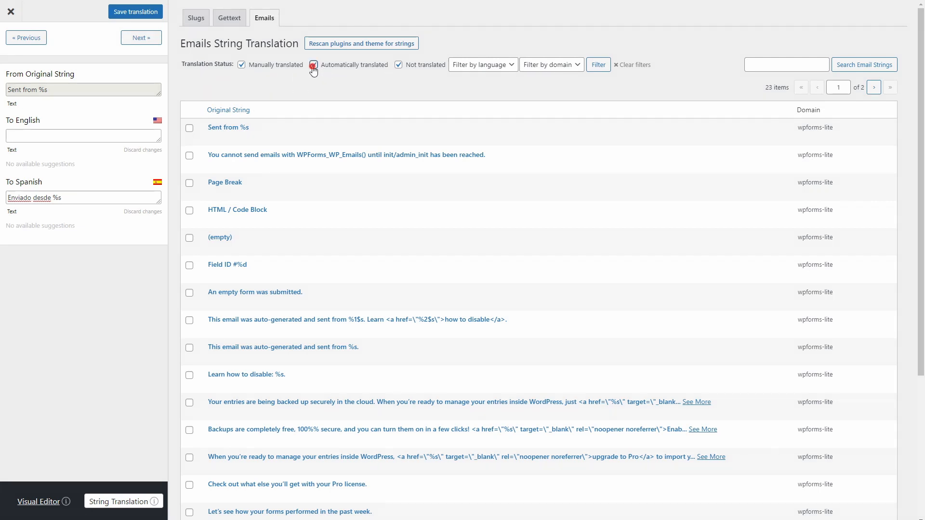
click(314, 65)
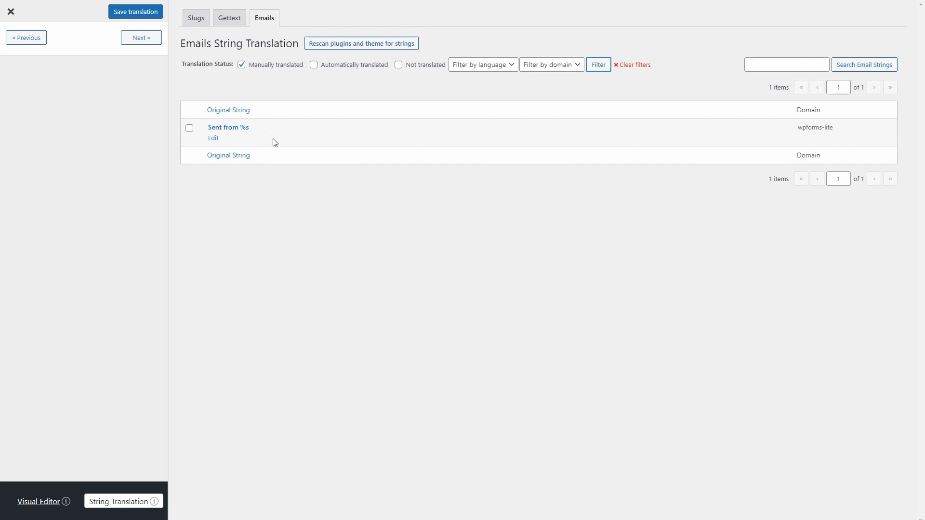
mouse_move(548, 128)
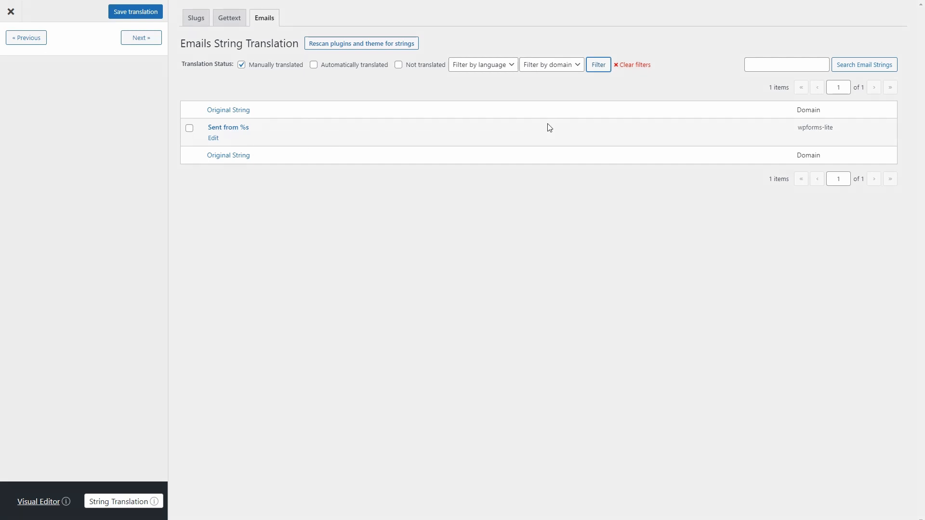
click(10, 11)
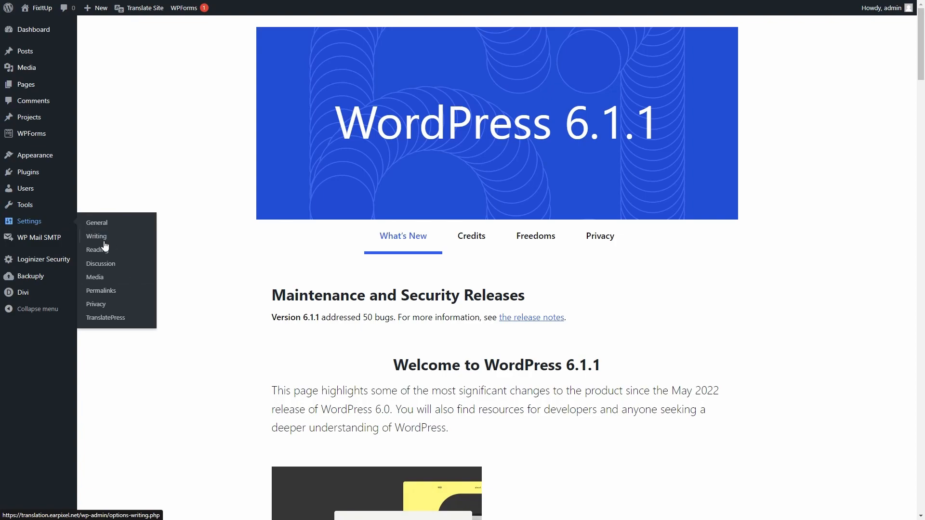
Step: Enable the Show regular strings tab in Advanced settings, then return to Translate Site
click(105, 317)
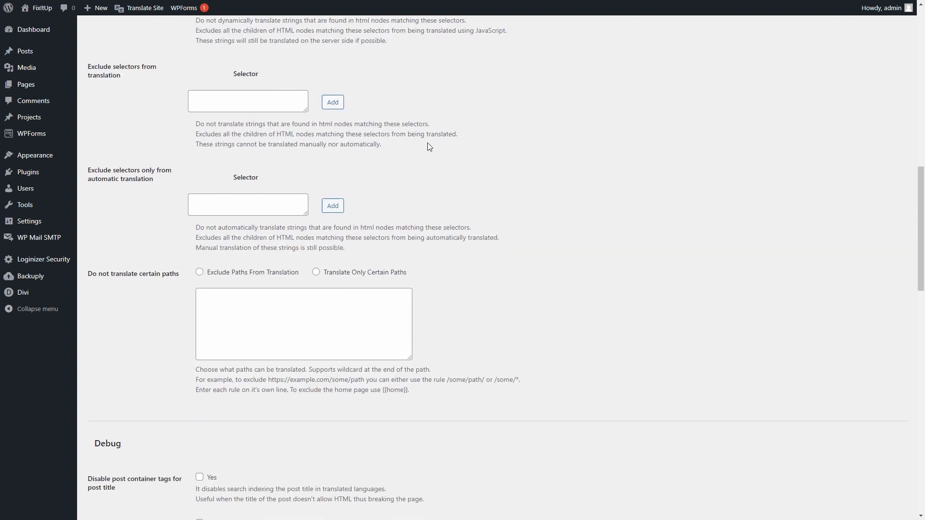
scroll(down, 3)
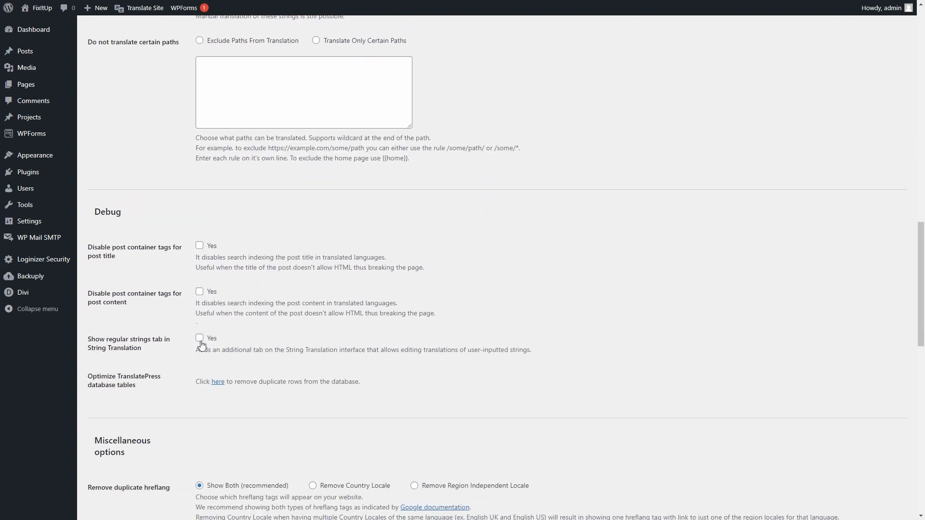
scroll(down, 3)
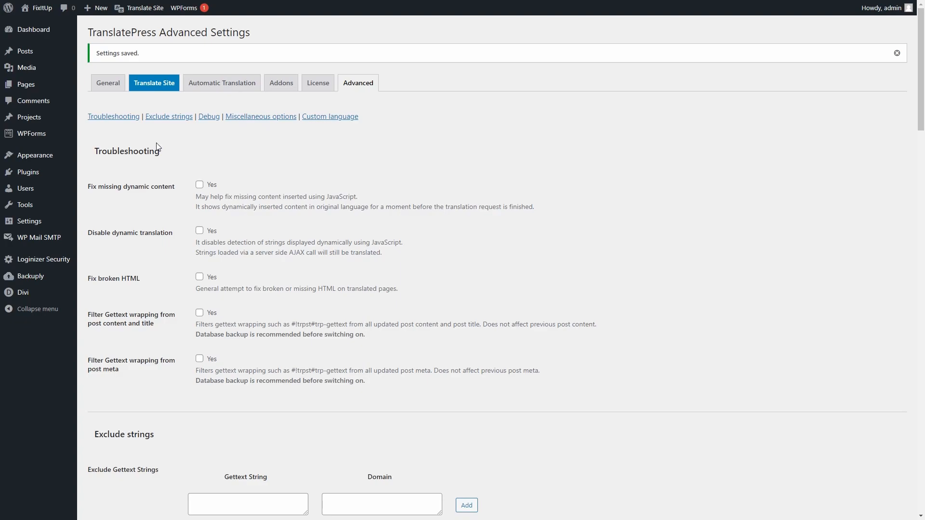
click(153, 83)
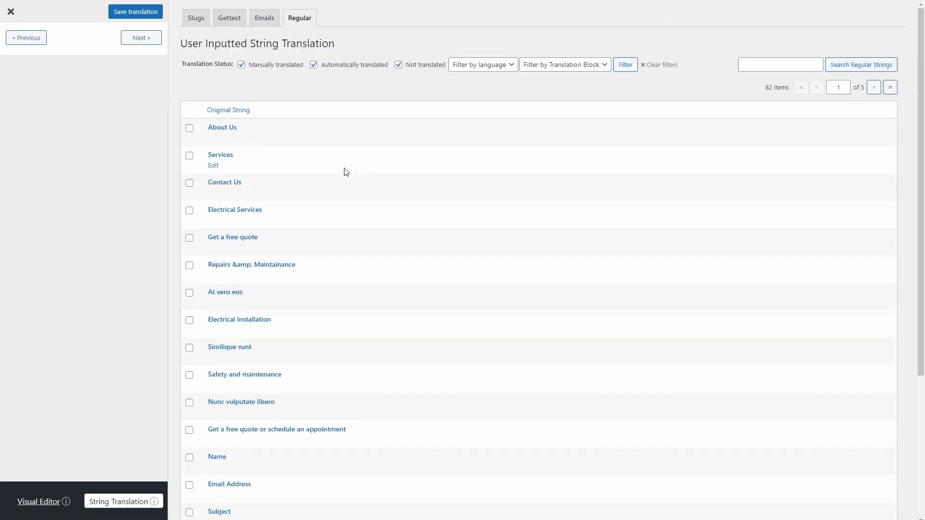
Step: Save 'Sobre nosotros' as the Spanish translation of the 'About Us' string
click(222, 127)
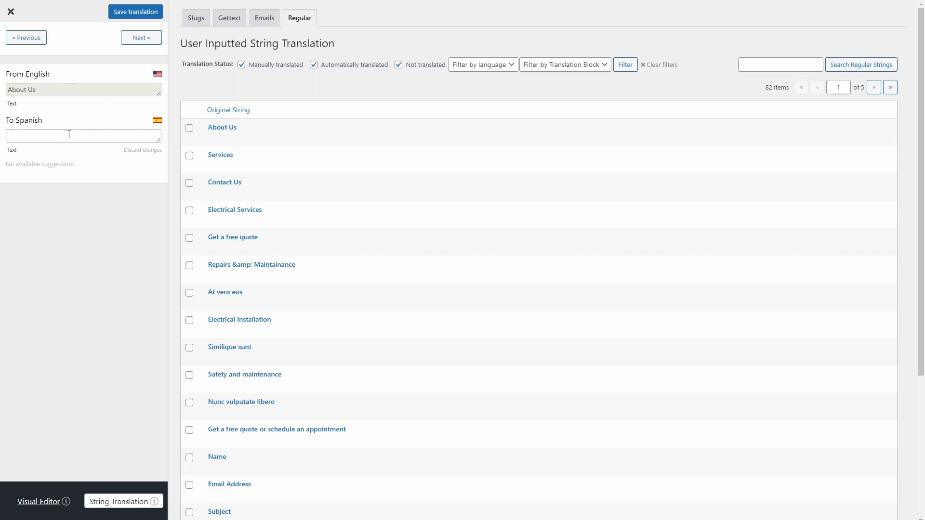
text(Sobre nosotros)
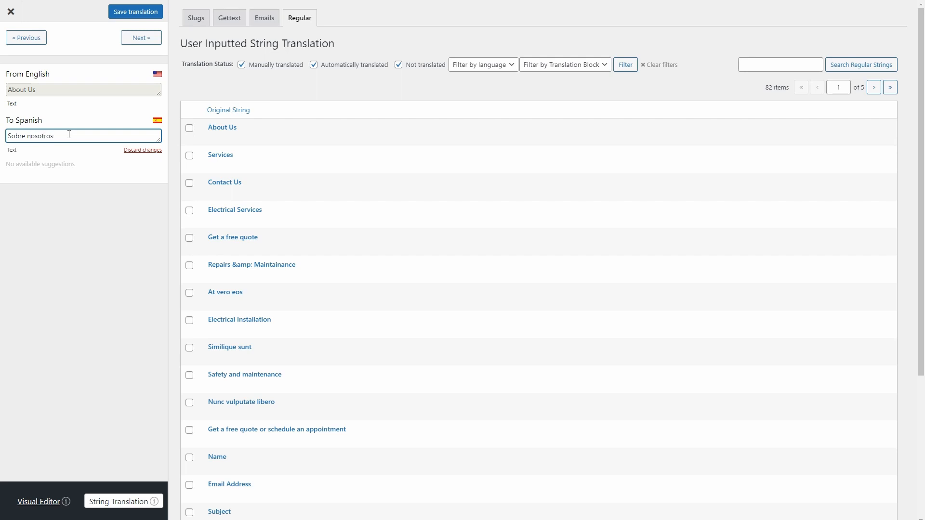
click(135, 12)
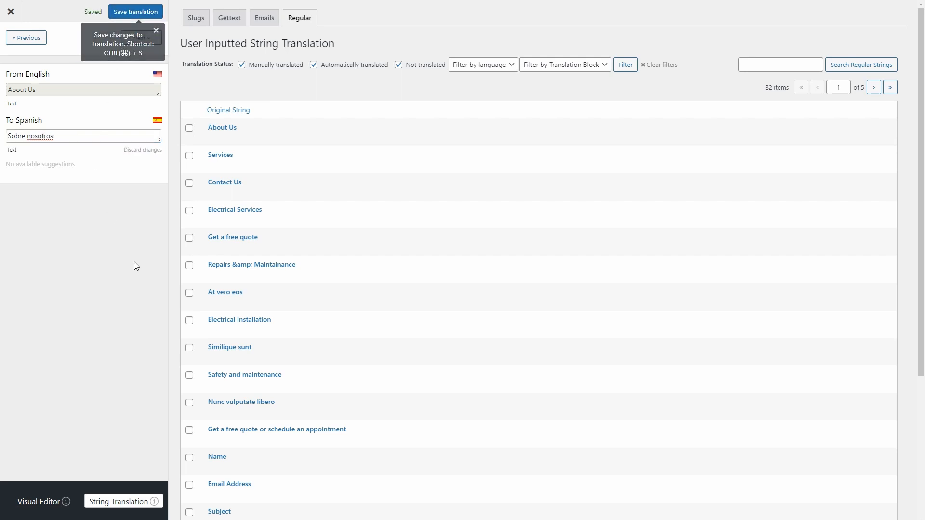
mouse_move(331, 323)
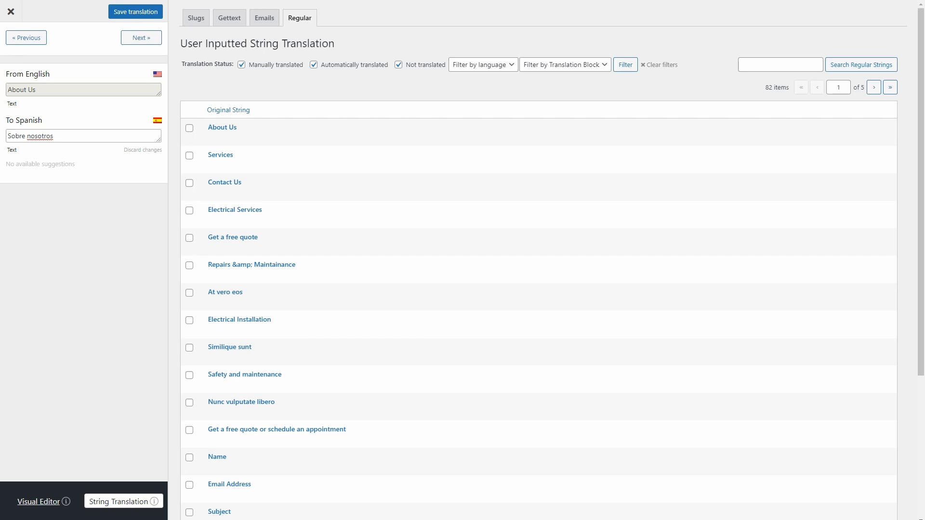
mouse_move(220, 154)
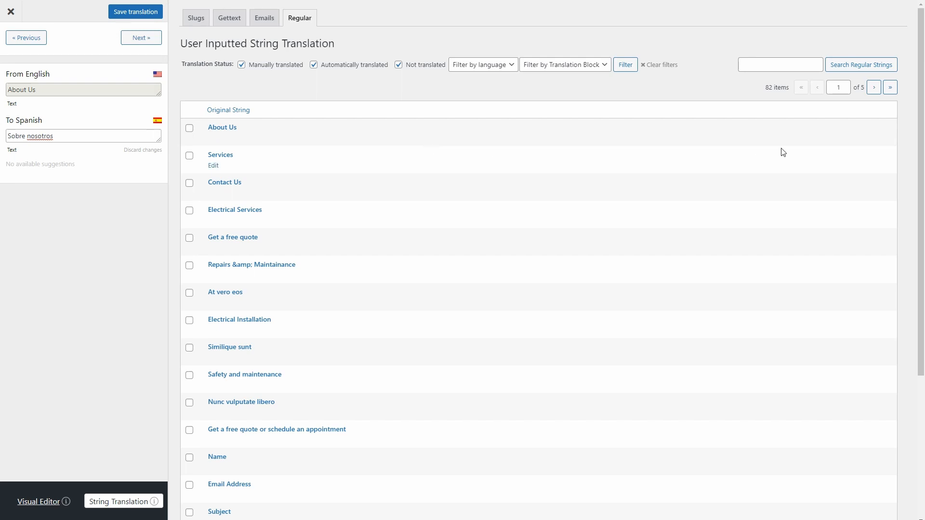
Step: Search regular strings for 'Electrical' and select 'Got an Electrical Project or Problem?' for translation
text(Ele)
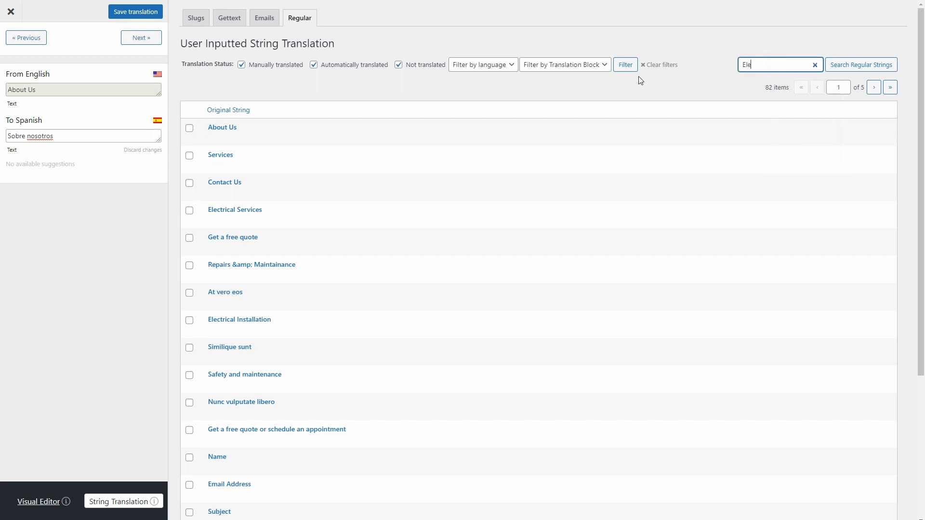
text(Electrical)
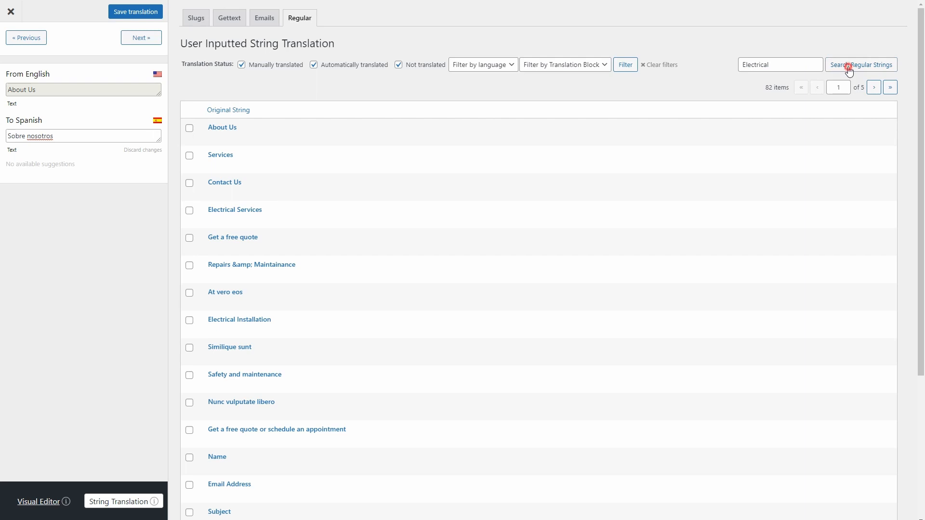
click(861, 65)
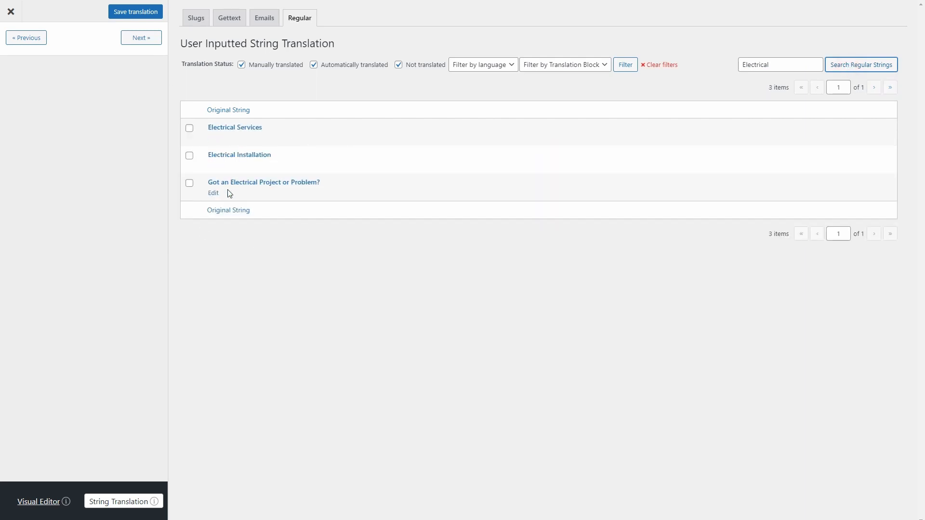
click(212, 193)
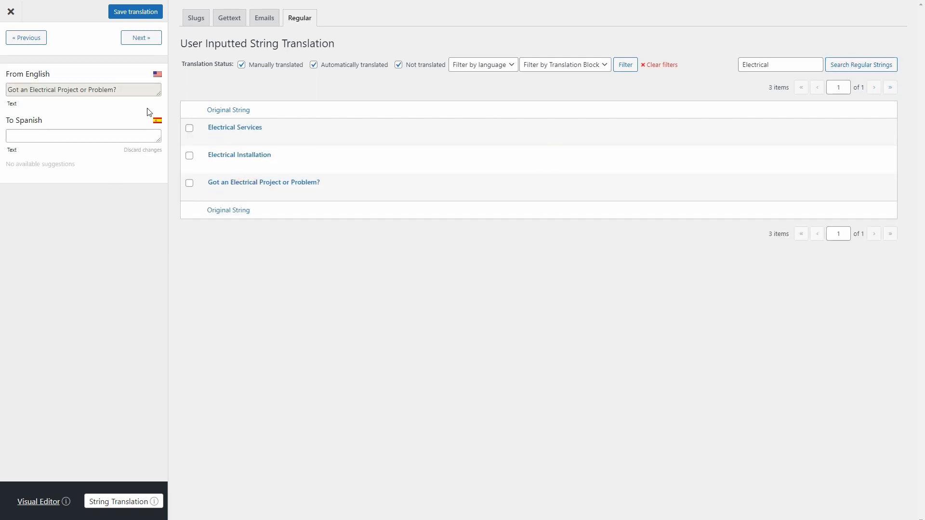